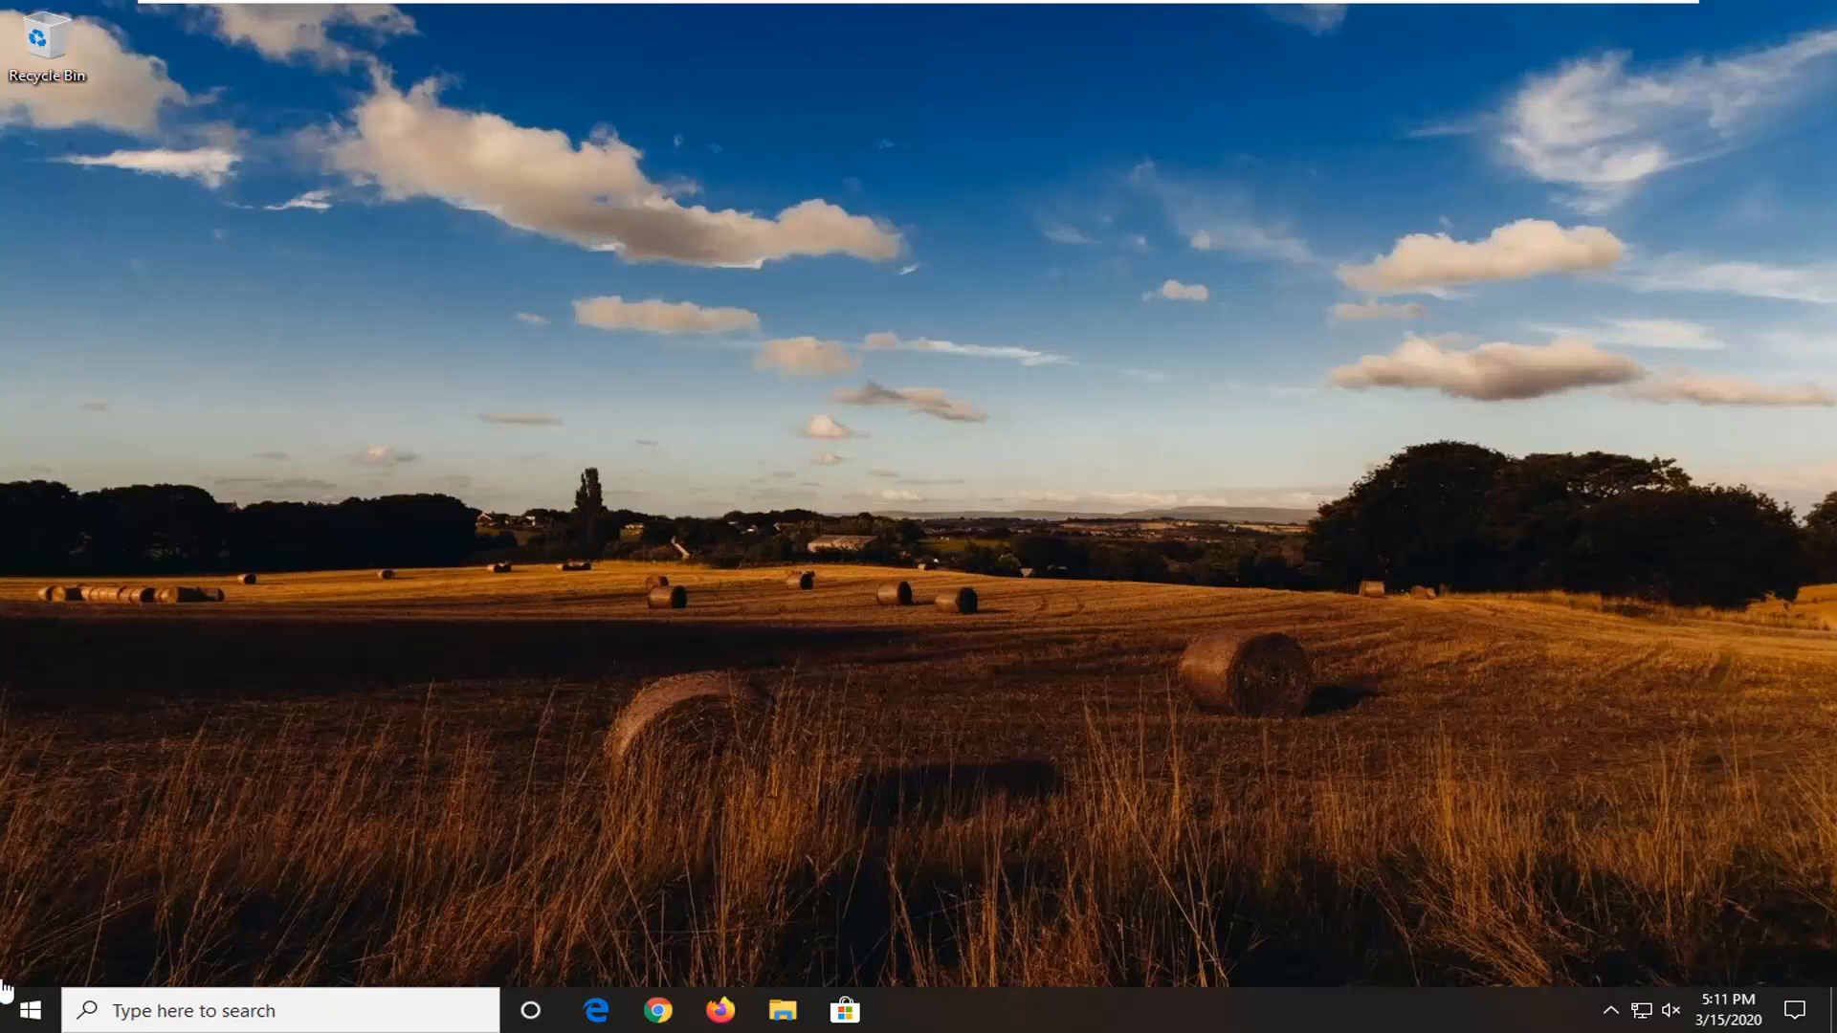
Step: Launch Windows Settings from the Start menu
click(28, 1010)
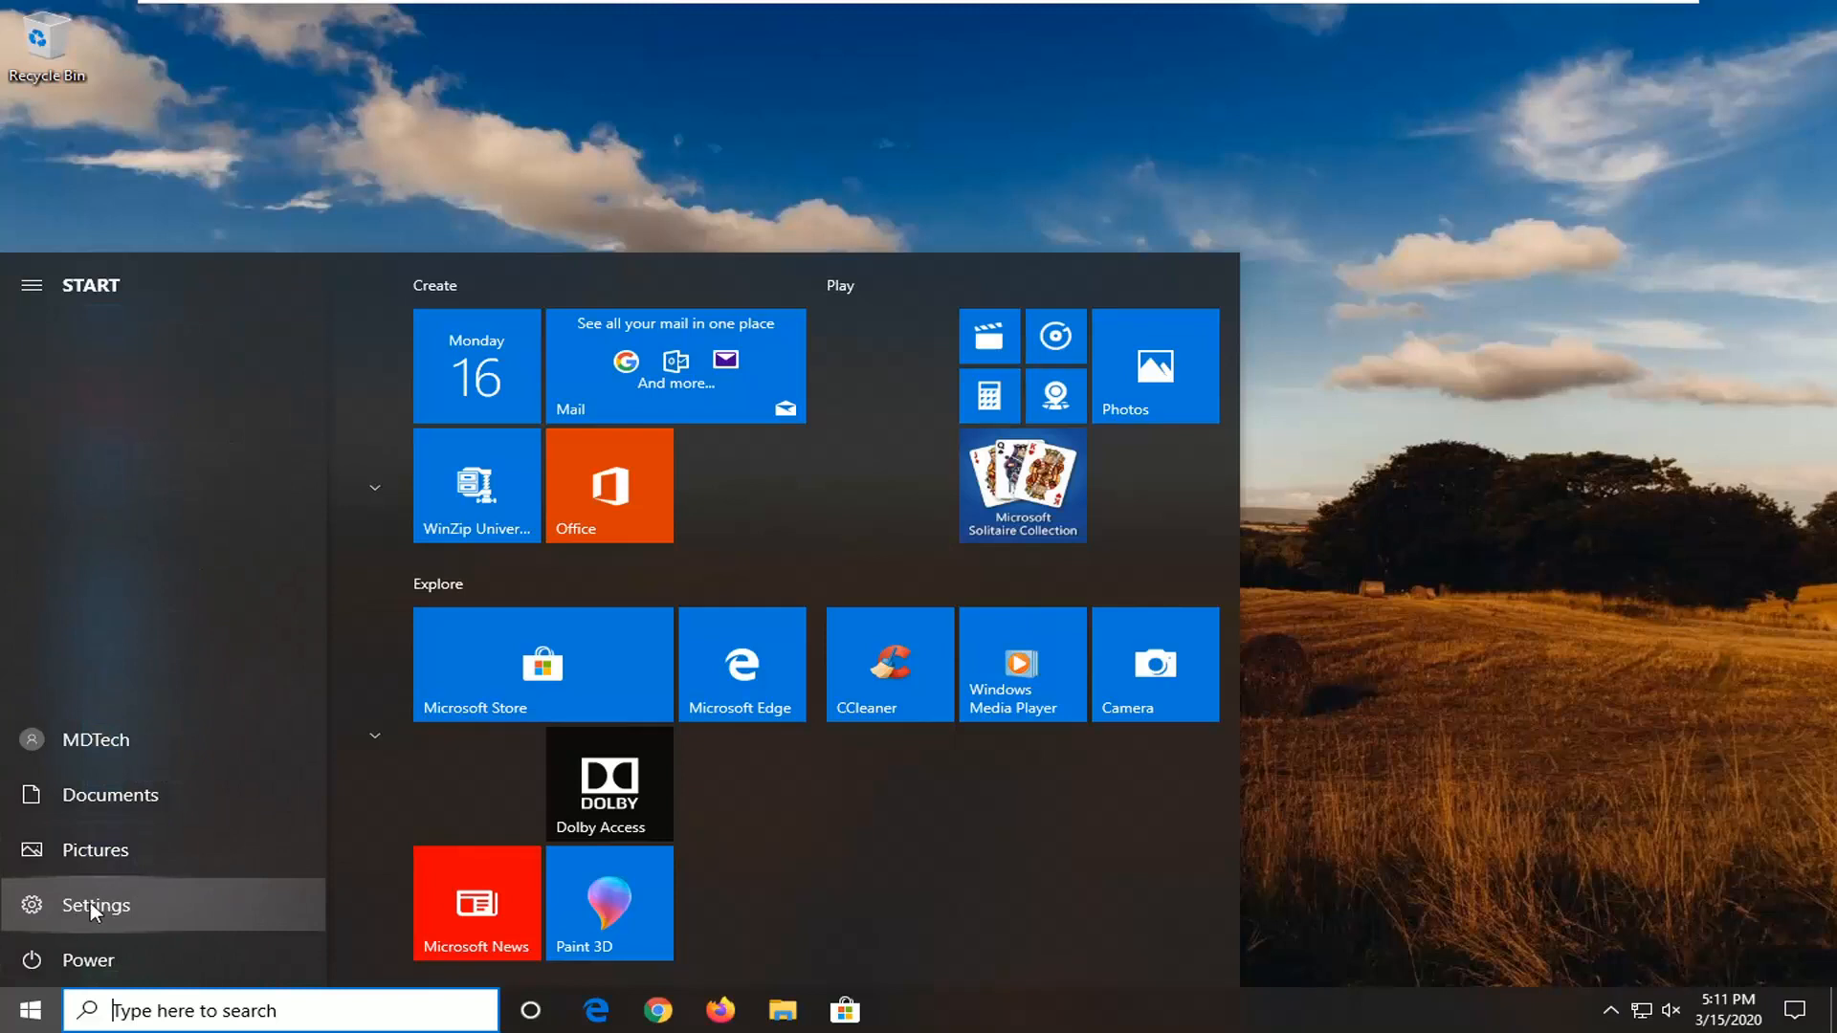
click(95, 905)
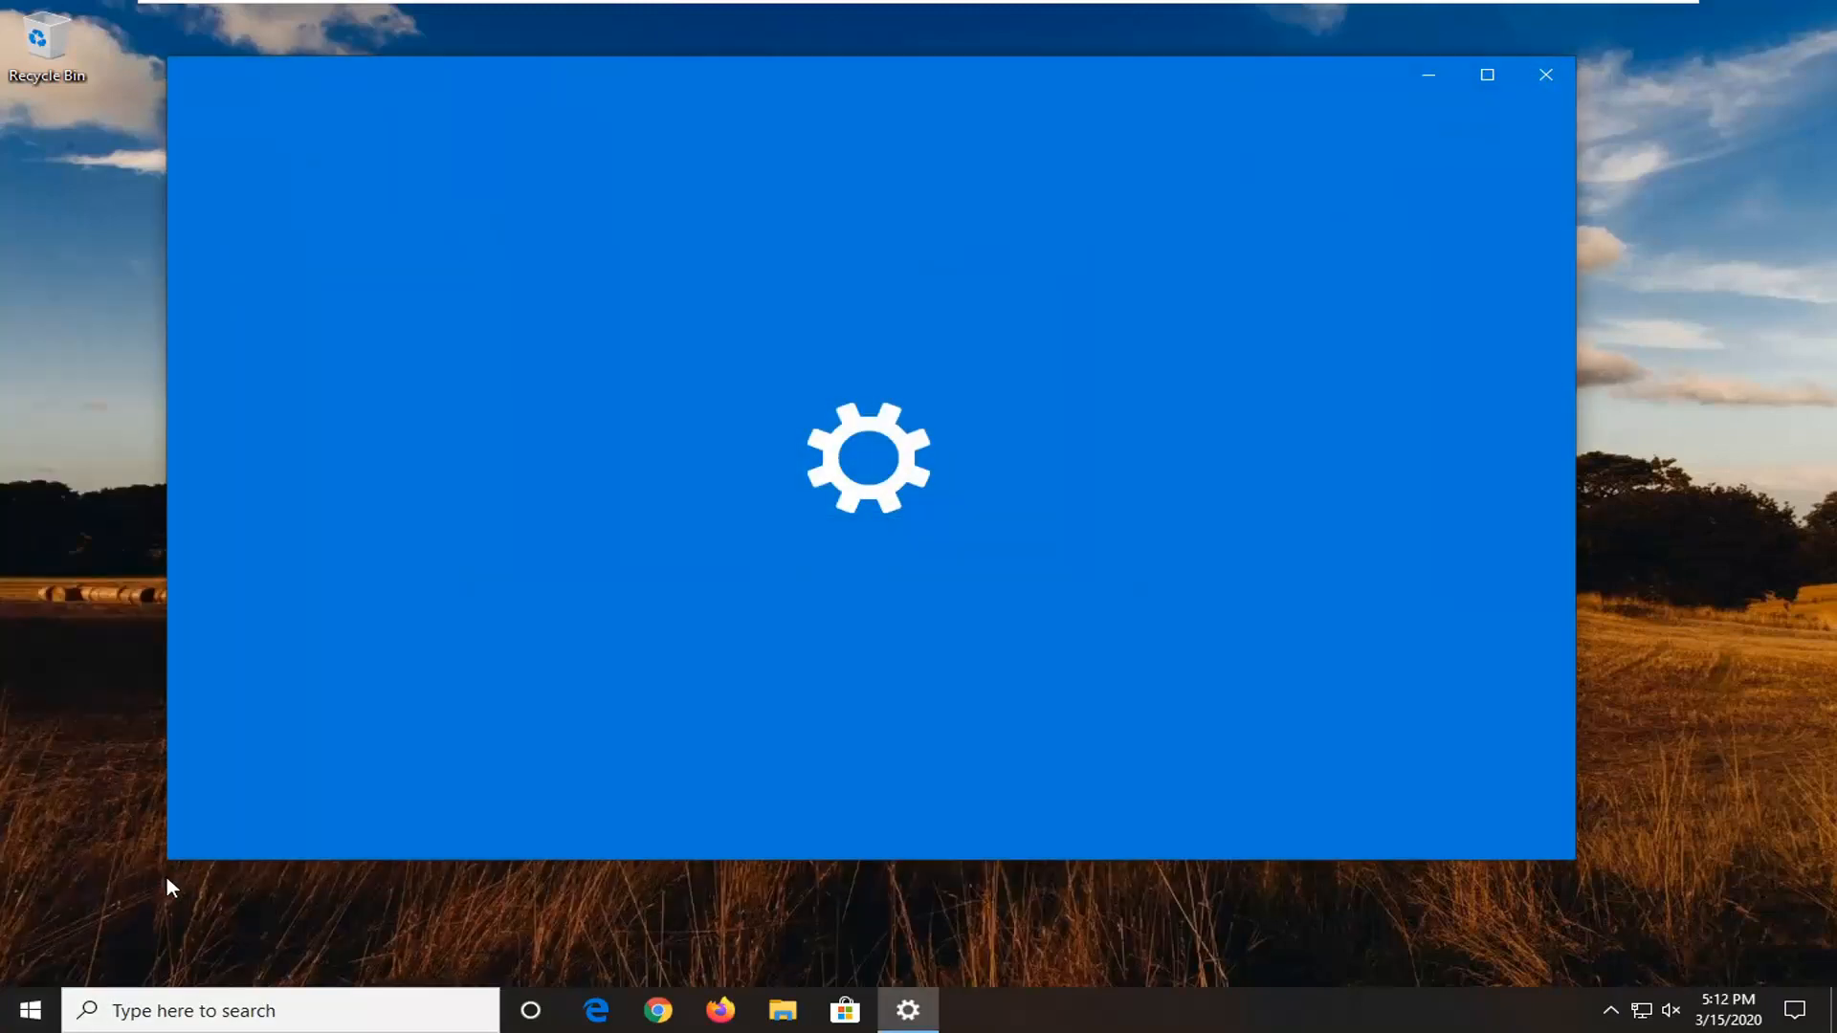
mouse_move(158, 914)
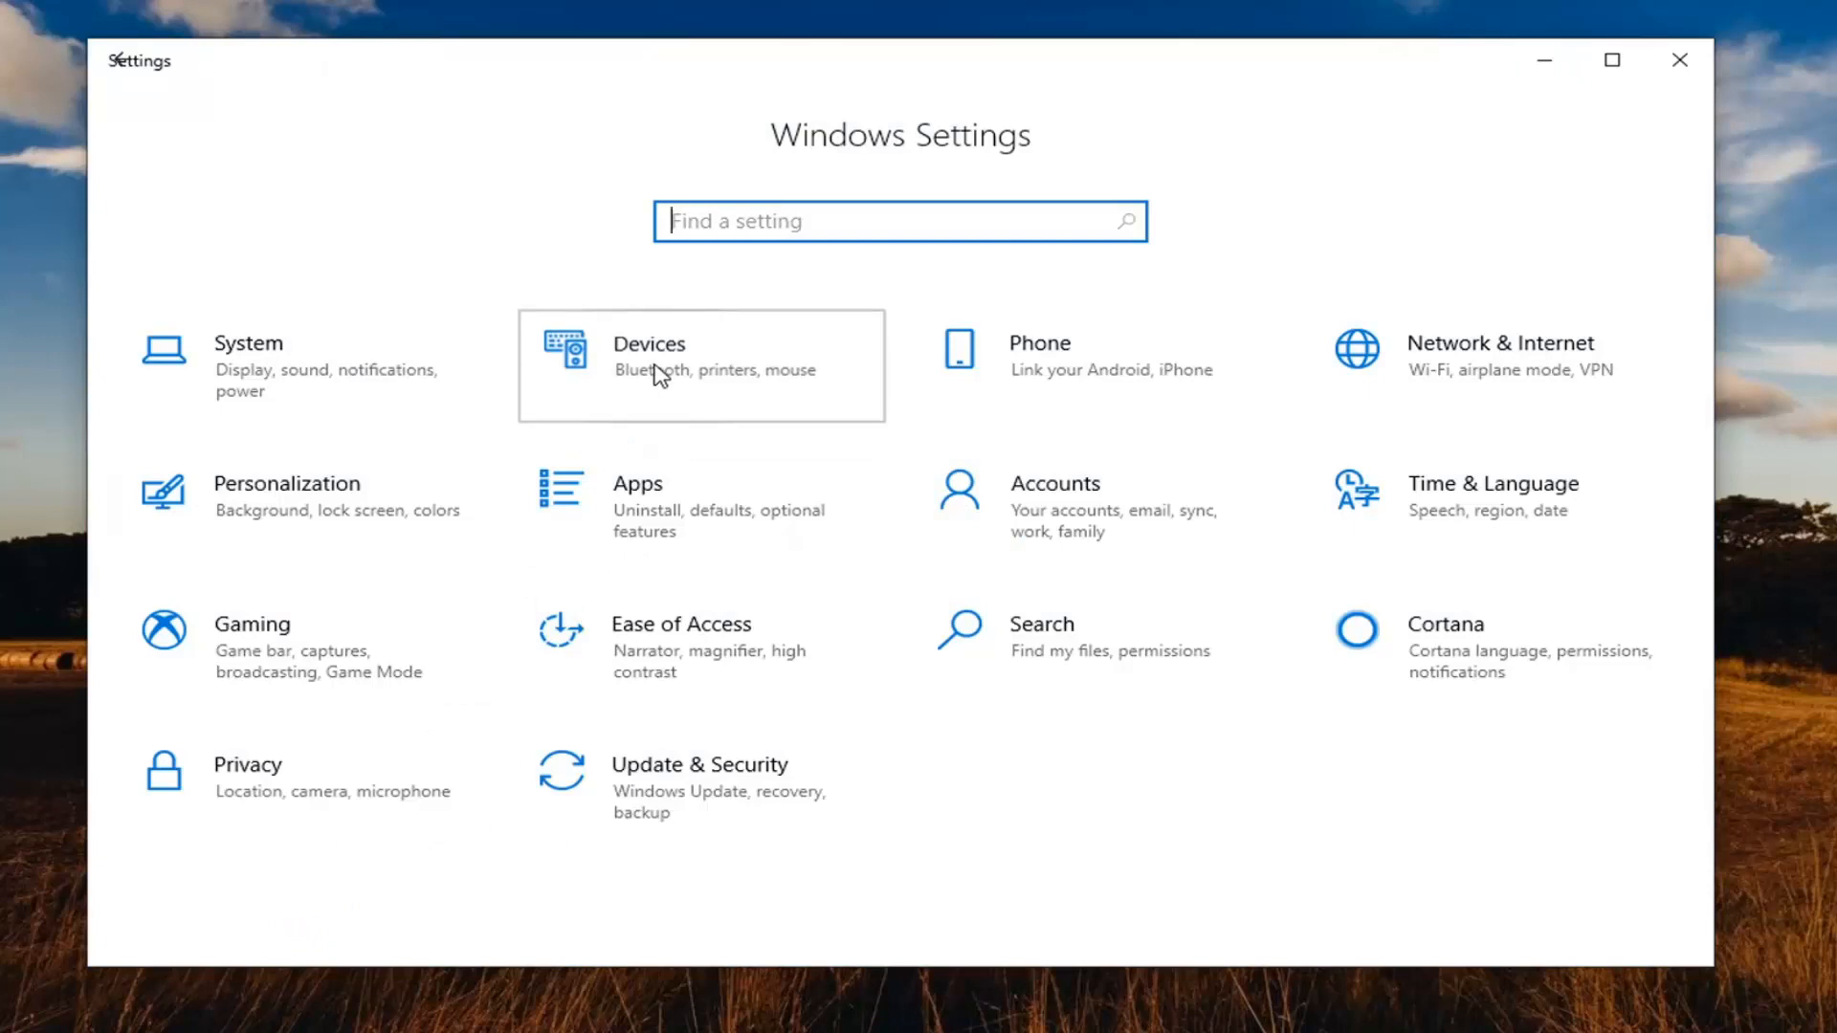
Step: Navigate through Devices to the Sound settings page
click(649, 356)
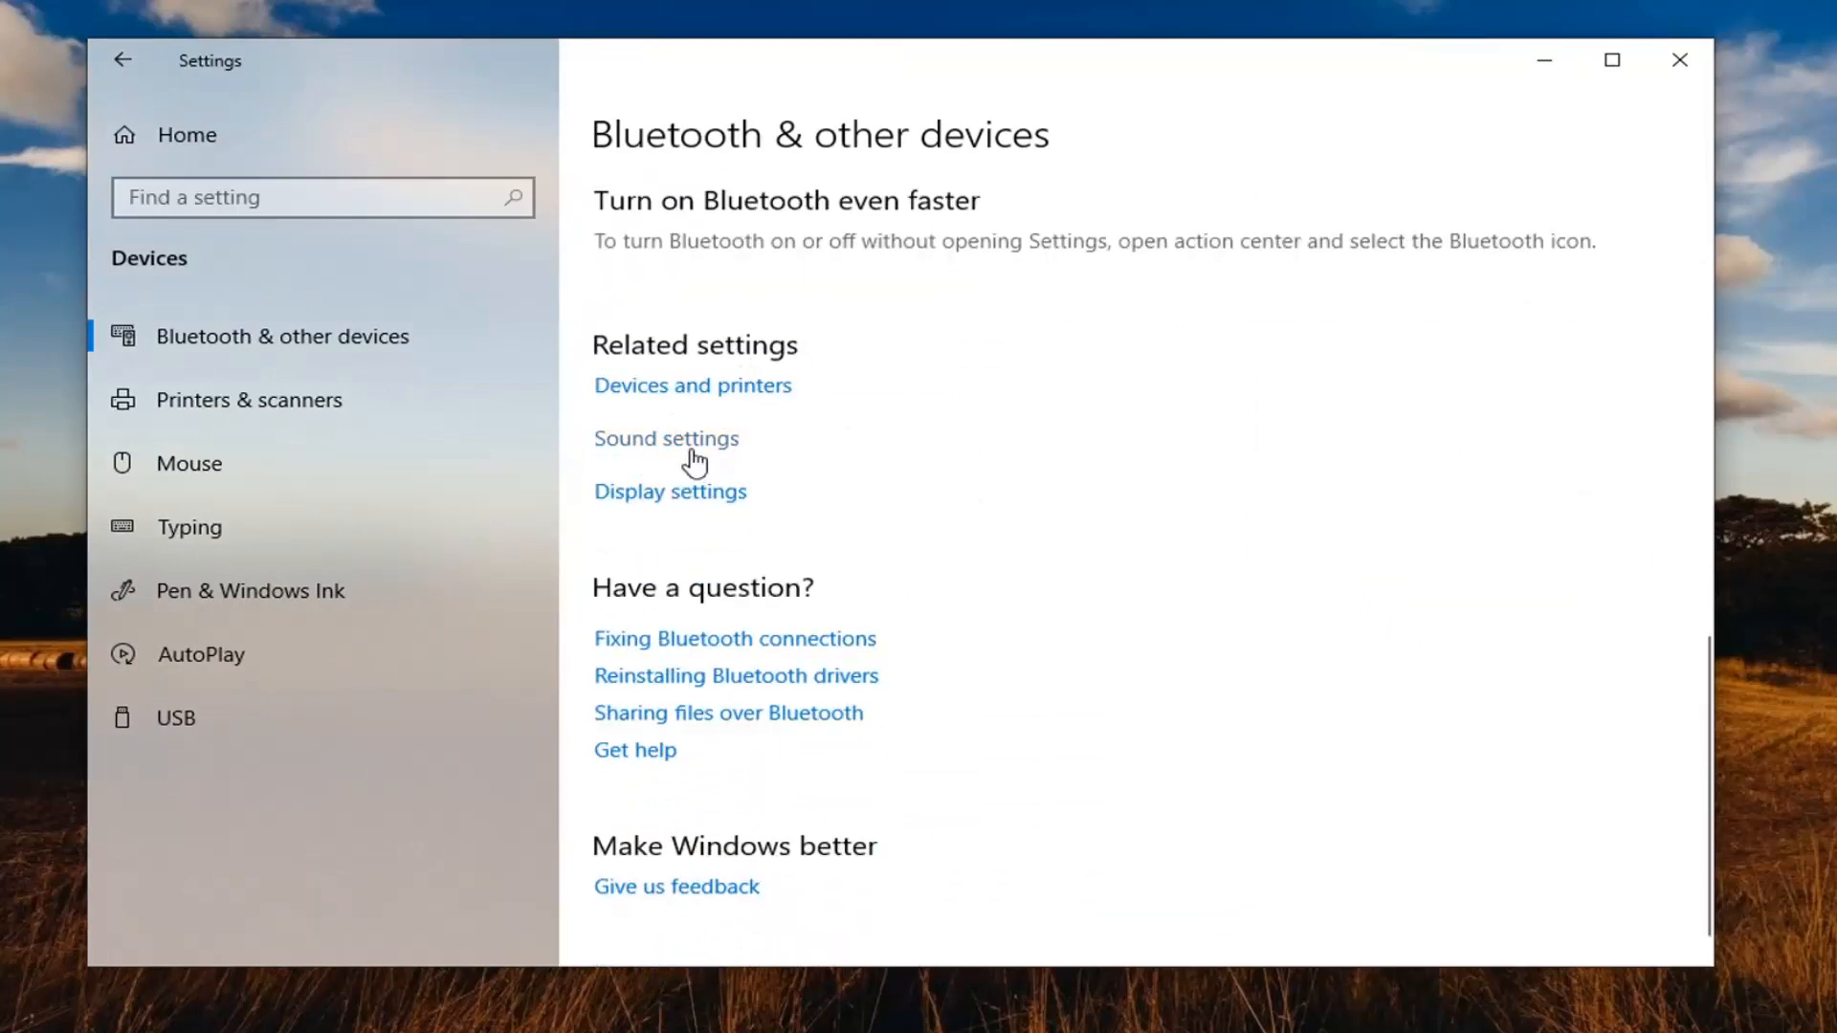
click(666, 438)
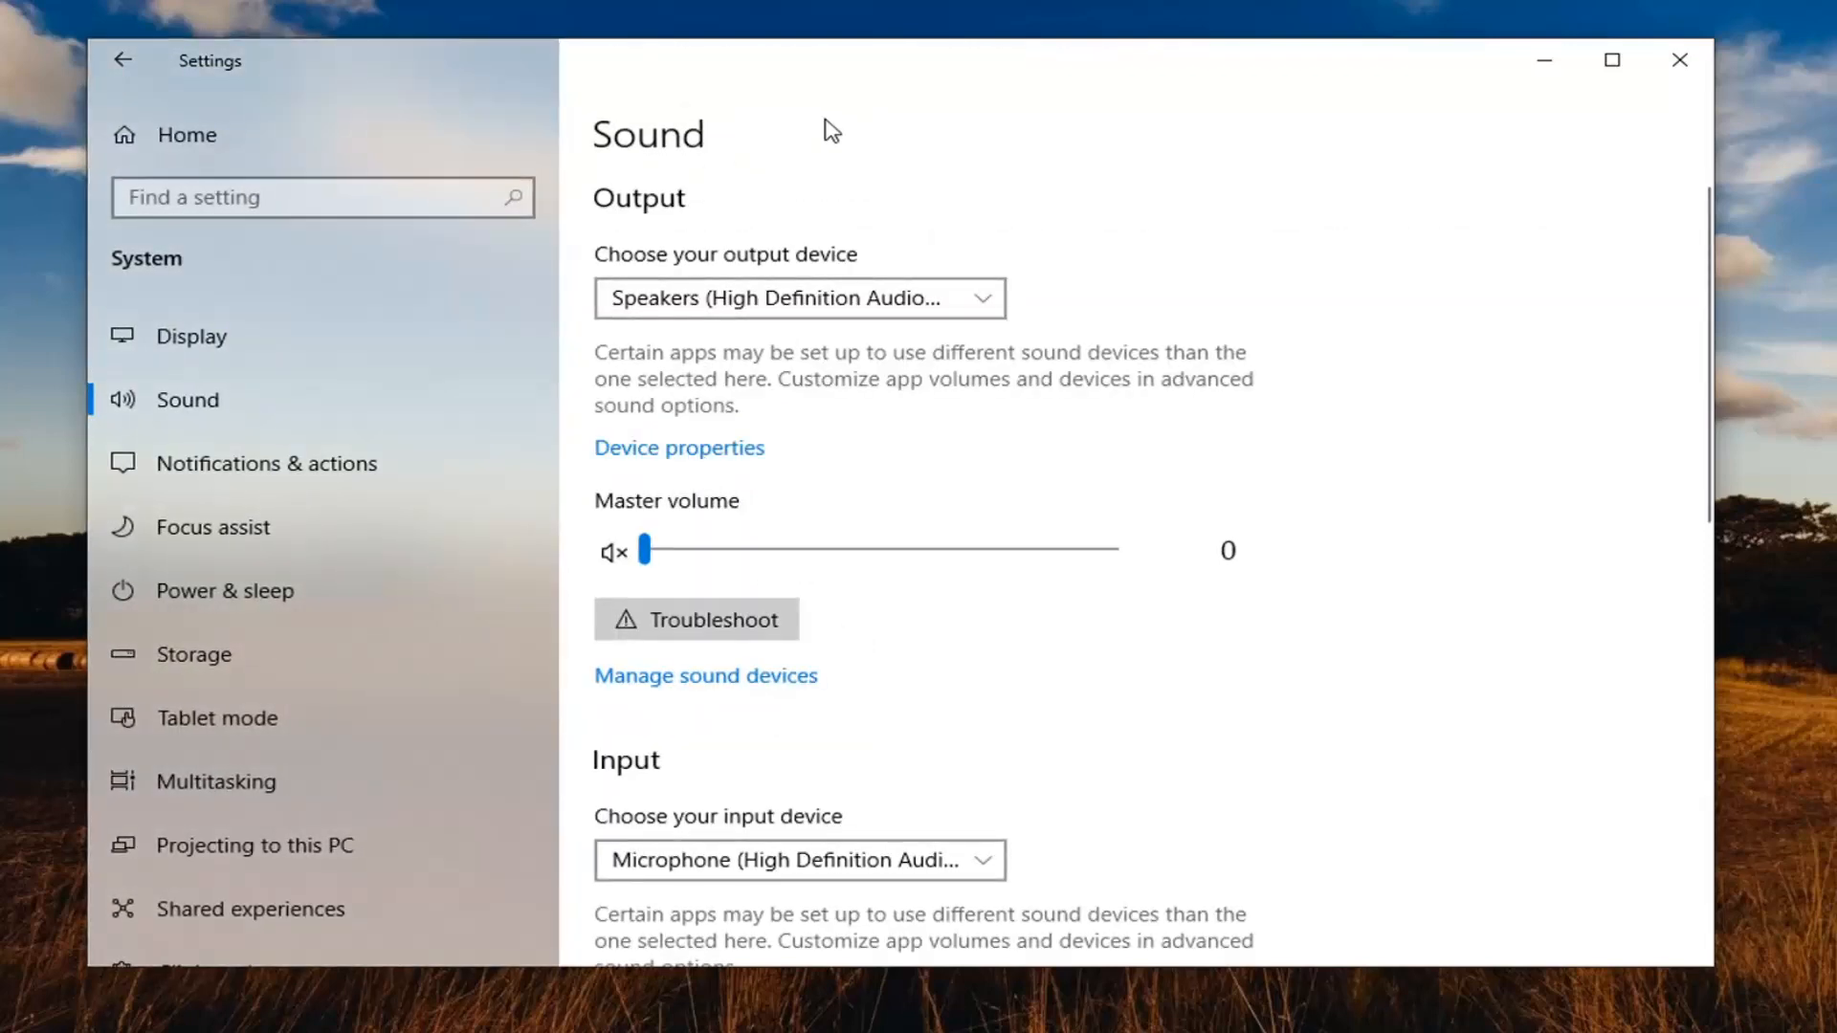
scroll(down, 3)
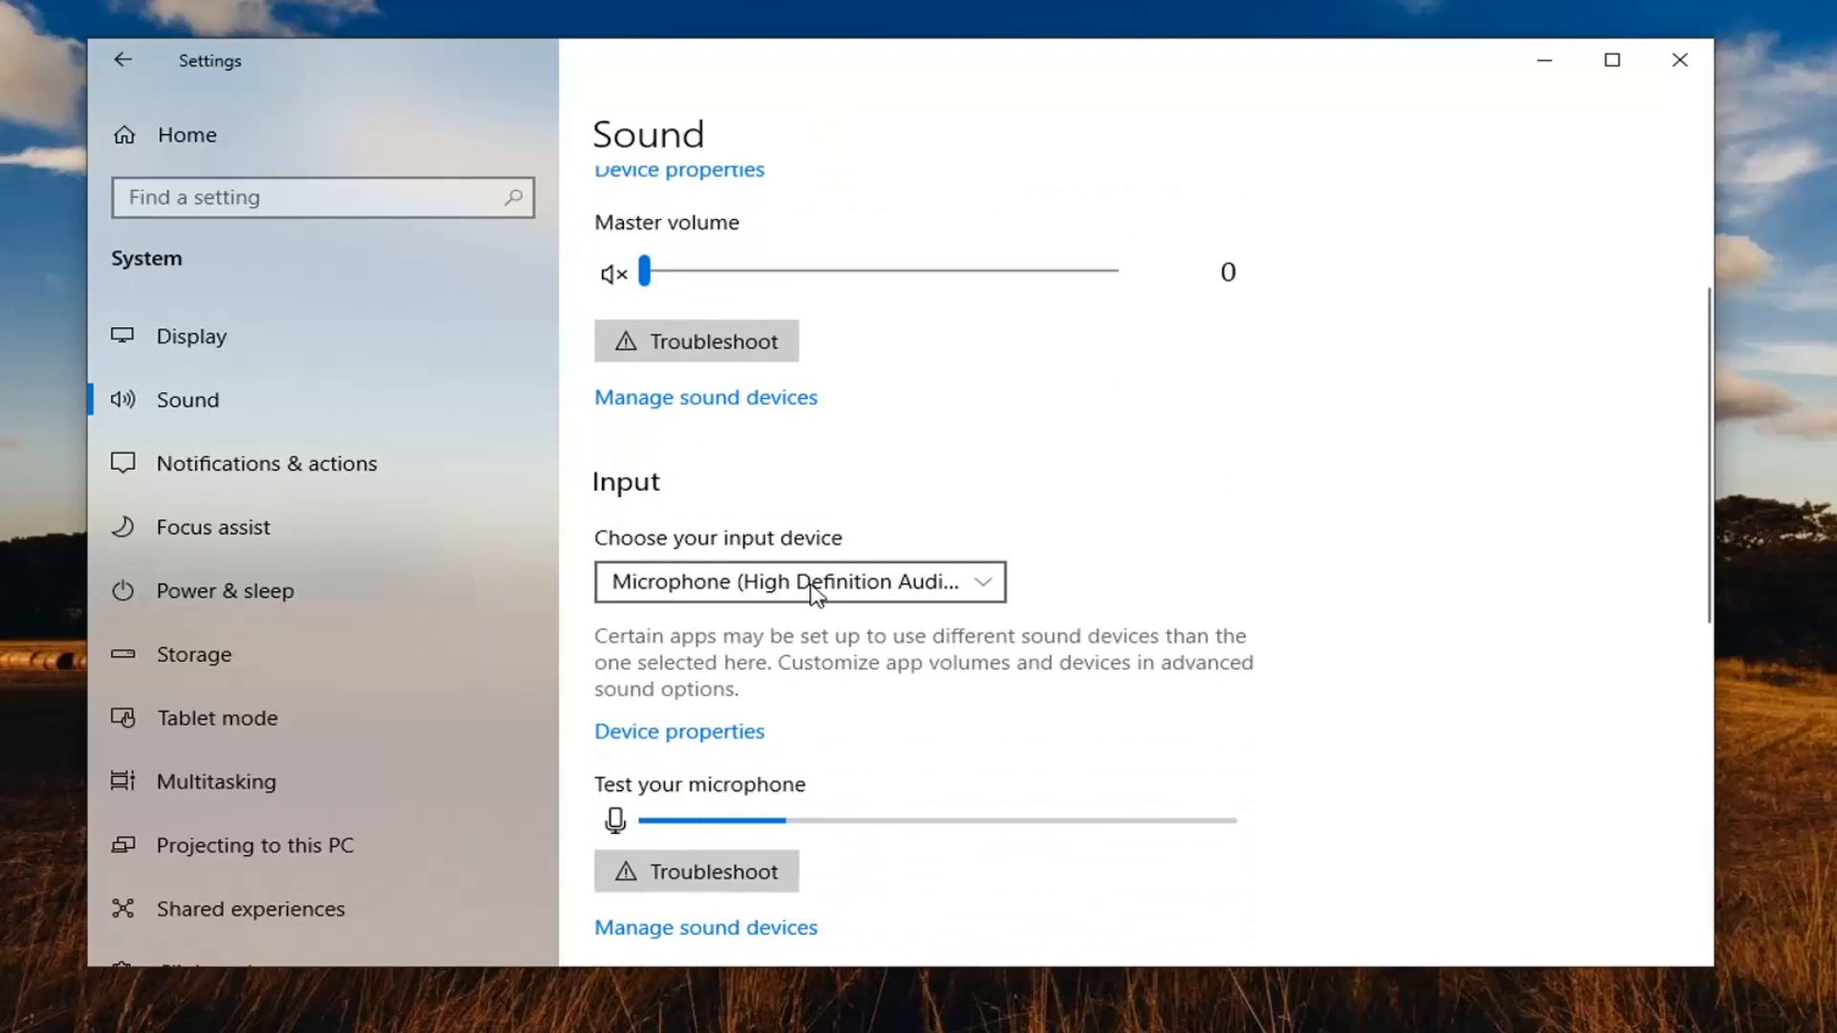
click(800, 581)
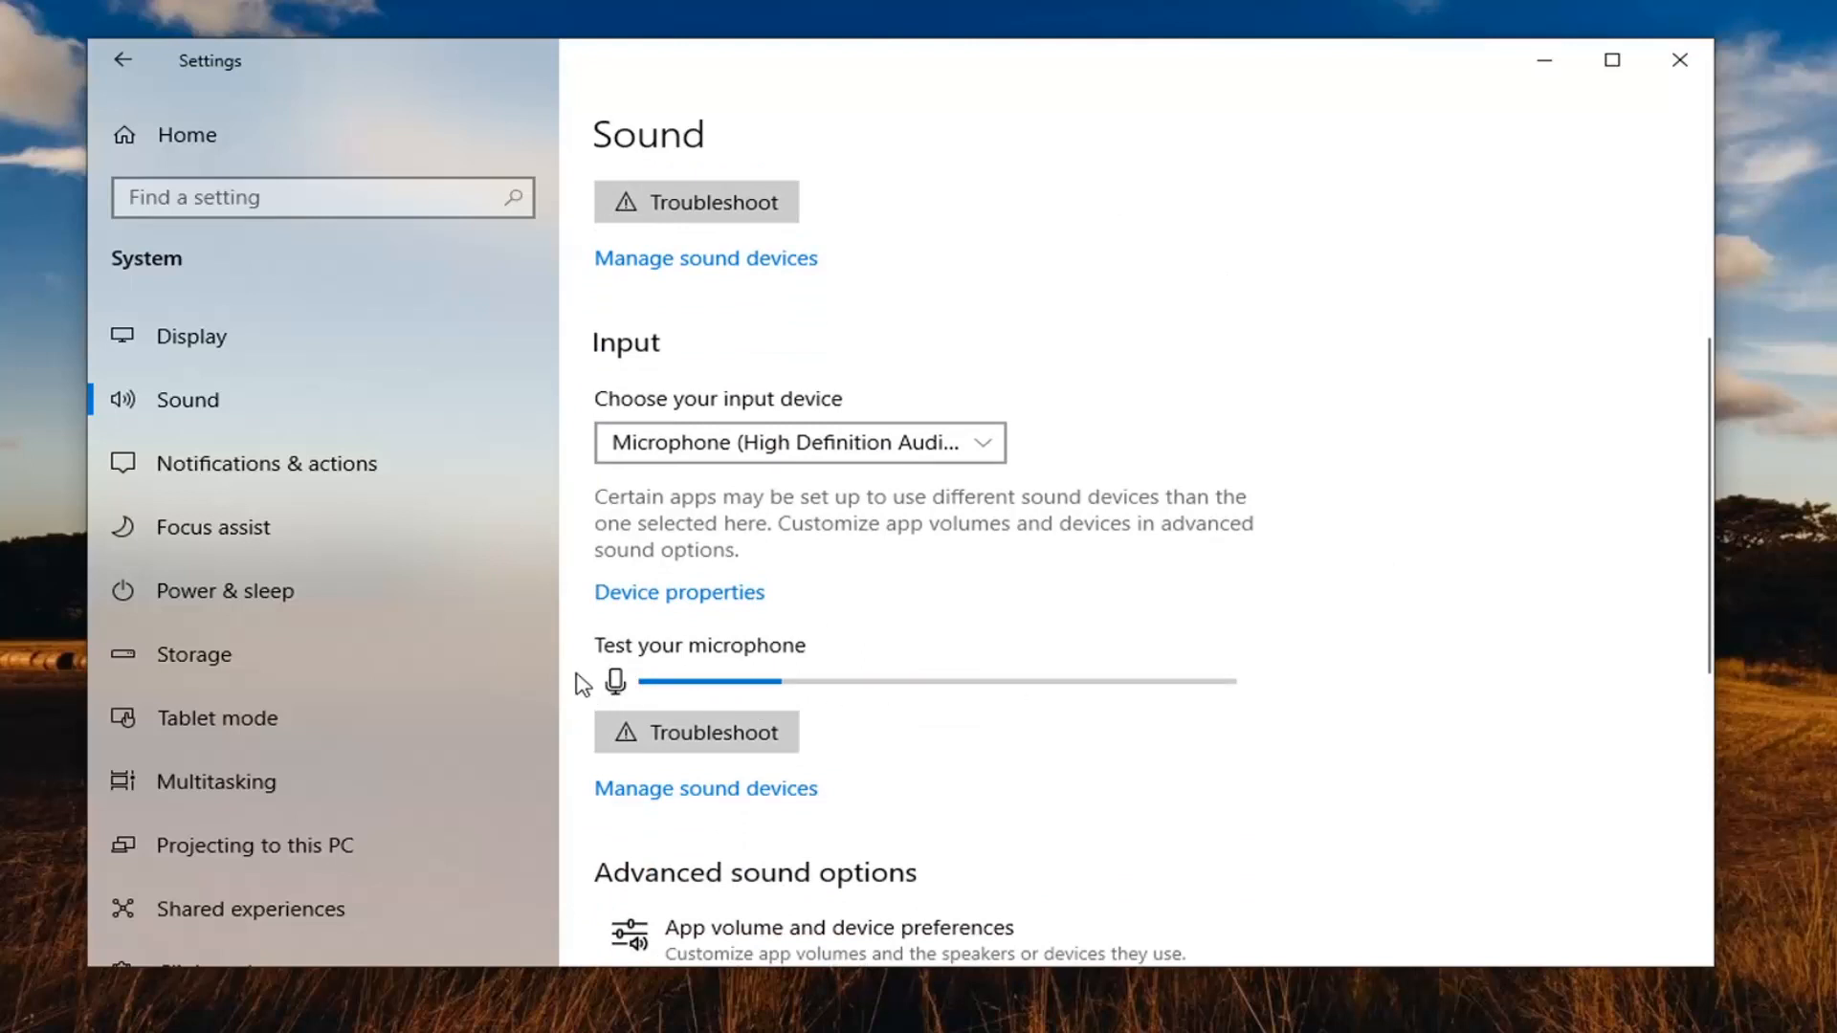
scroll(down, 3)
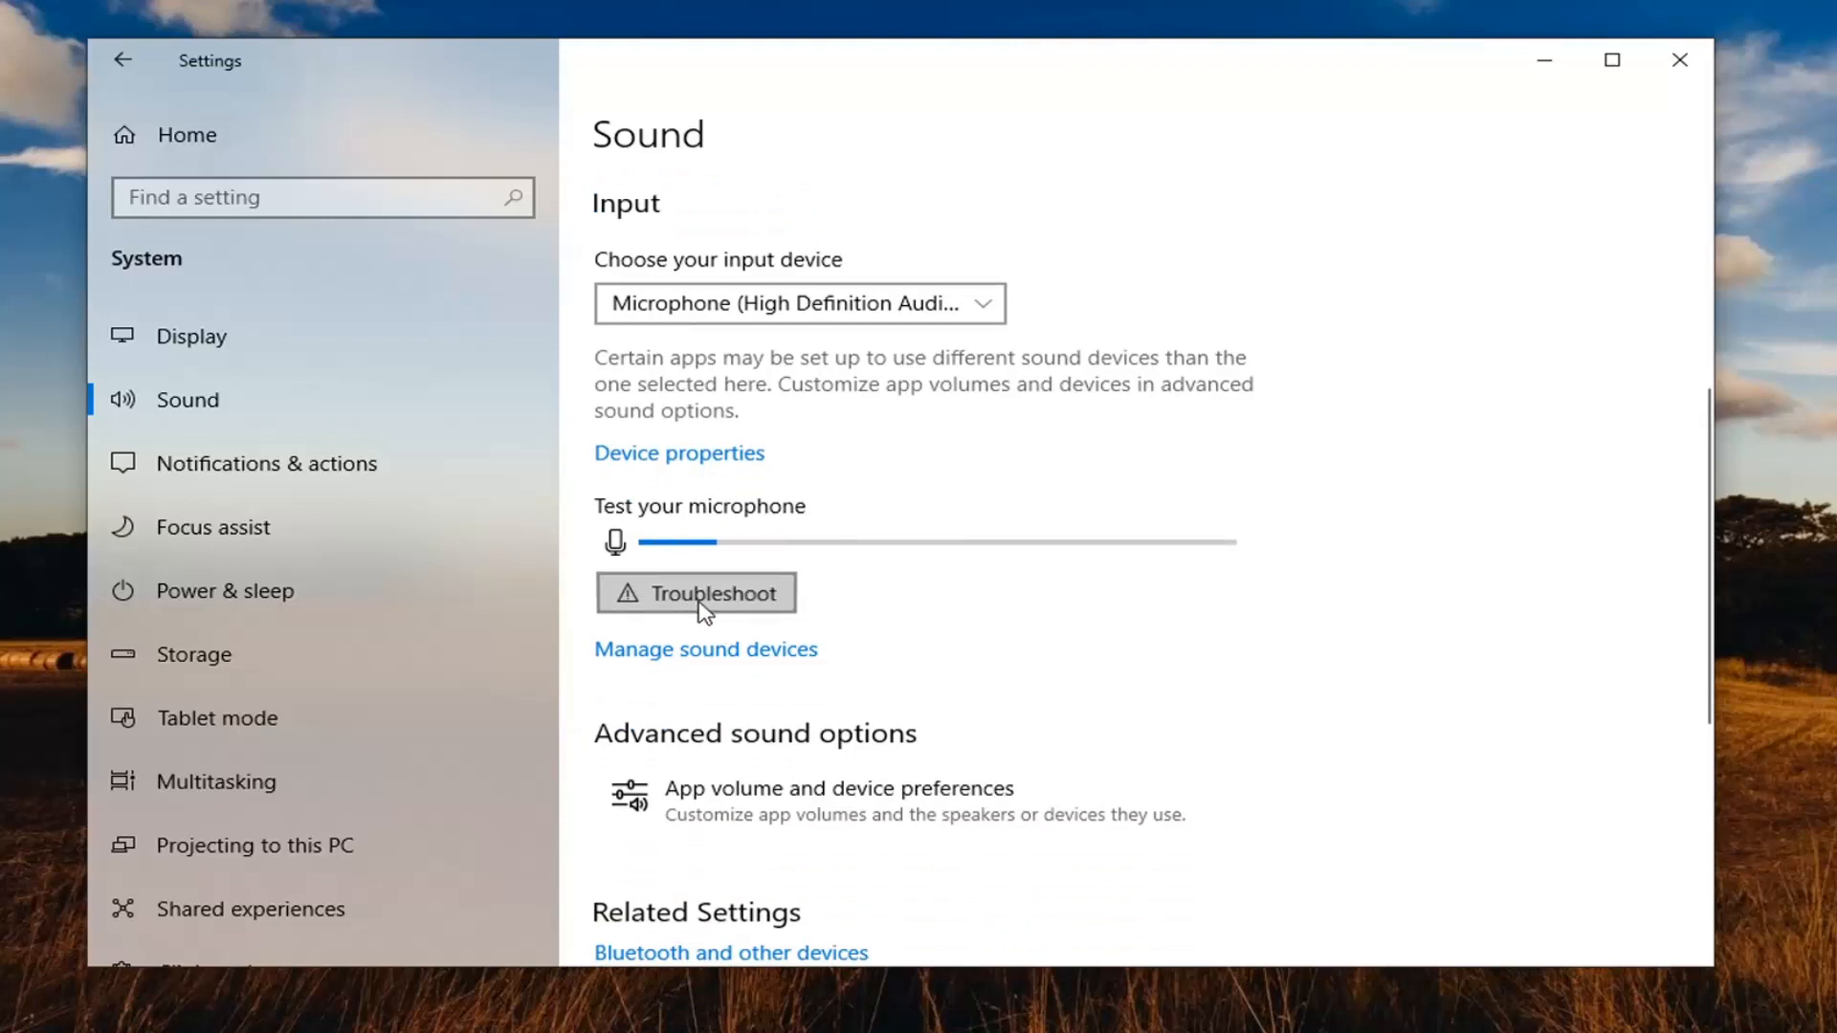
click(697, 594)
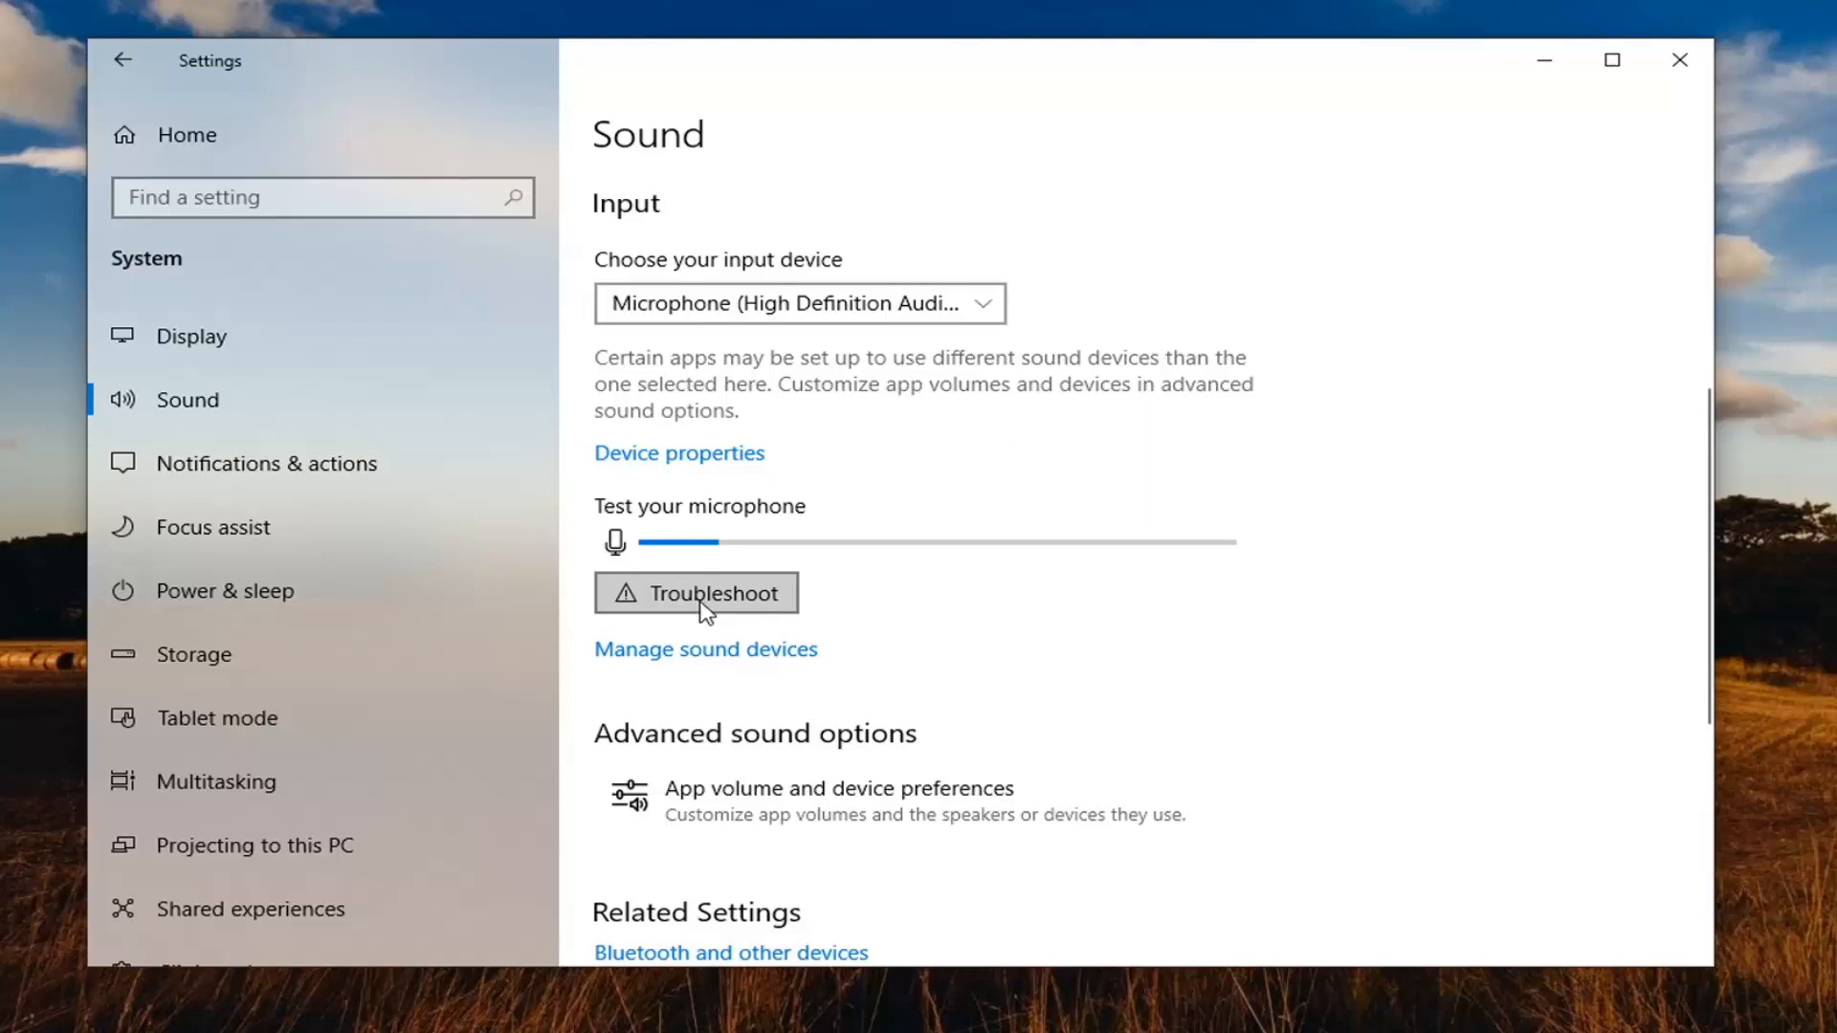
click(697, 593)
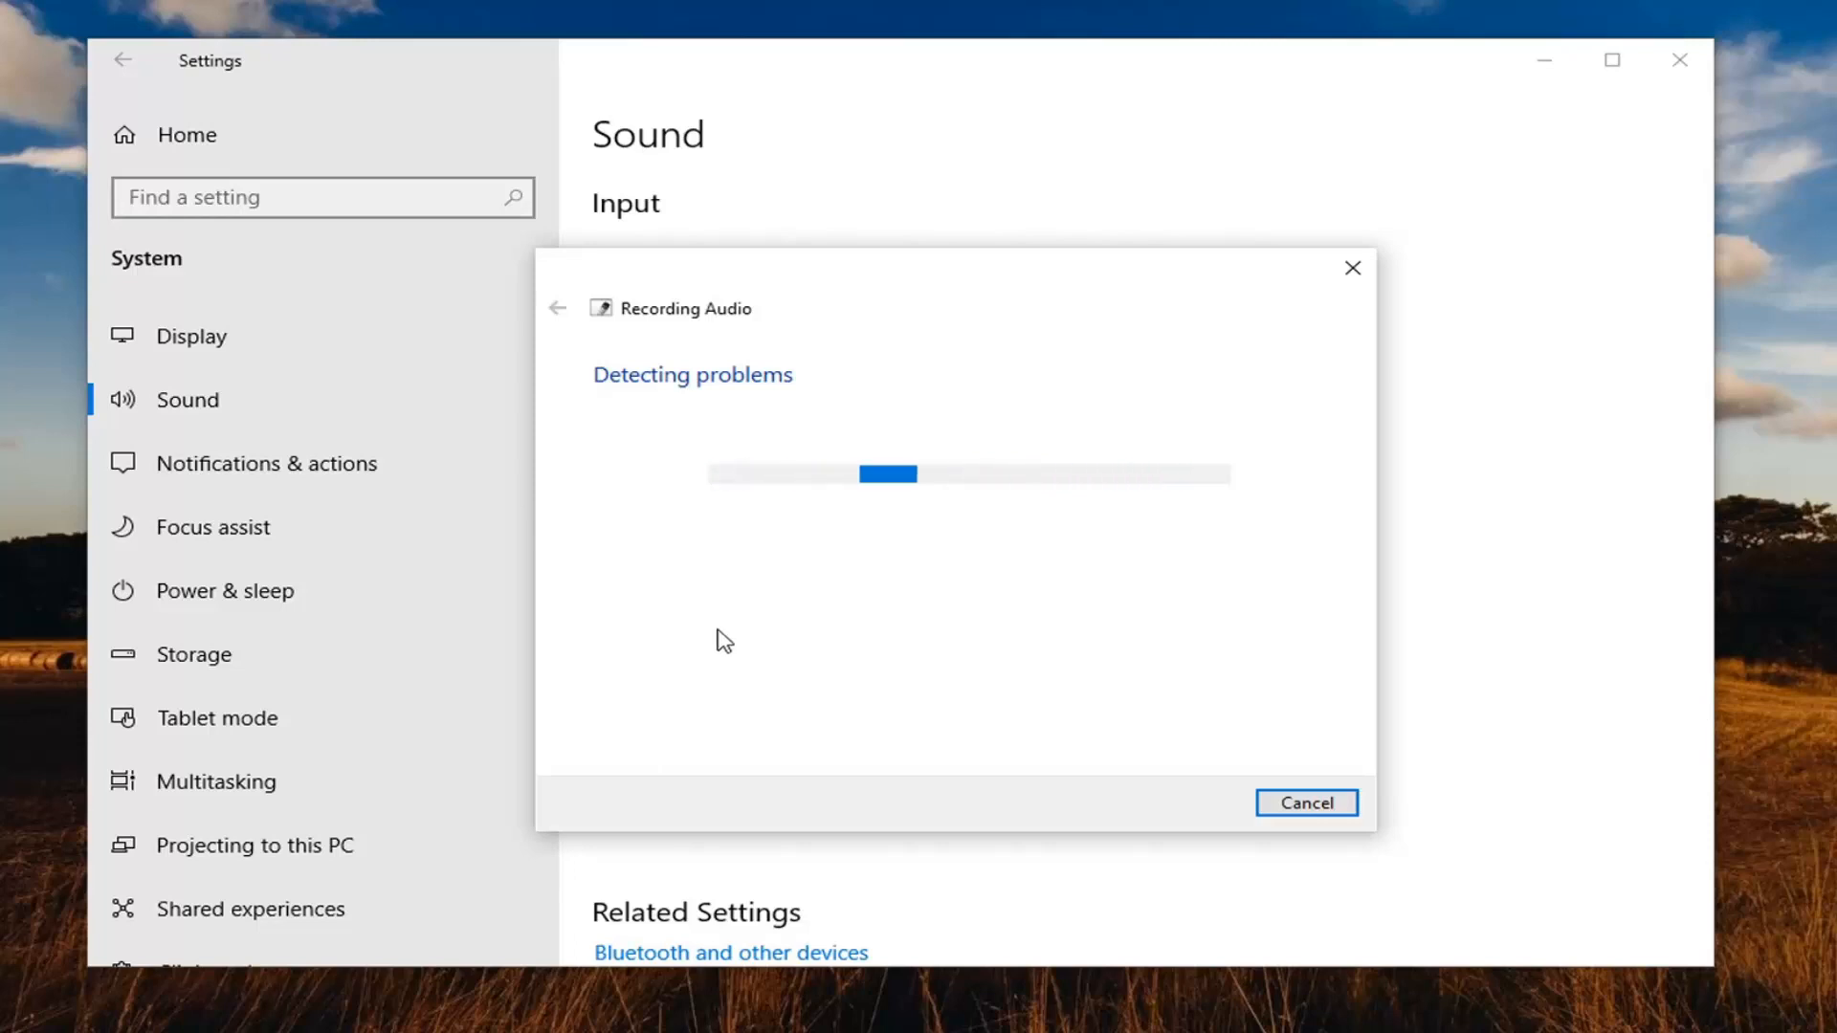
mouse_move(708, 643)
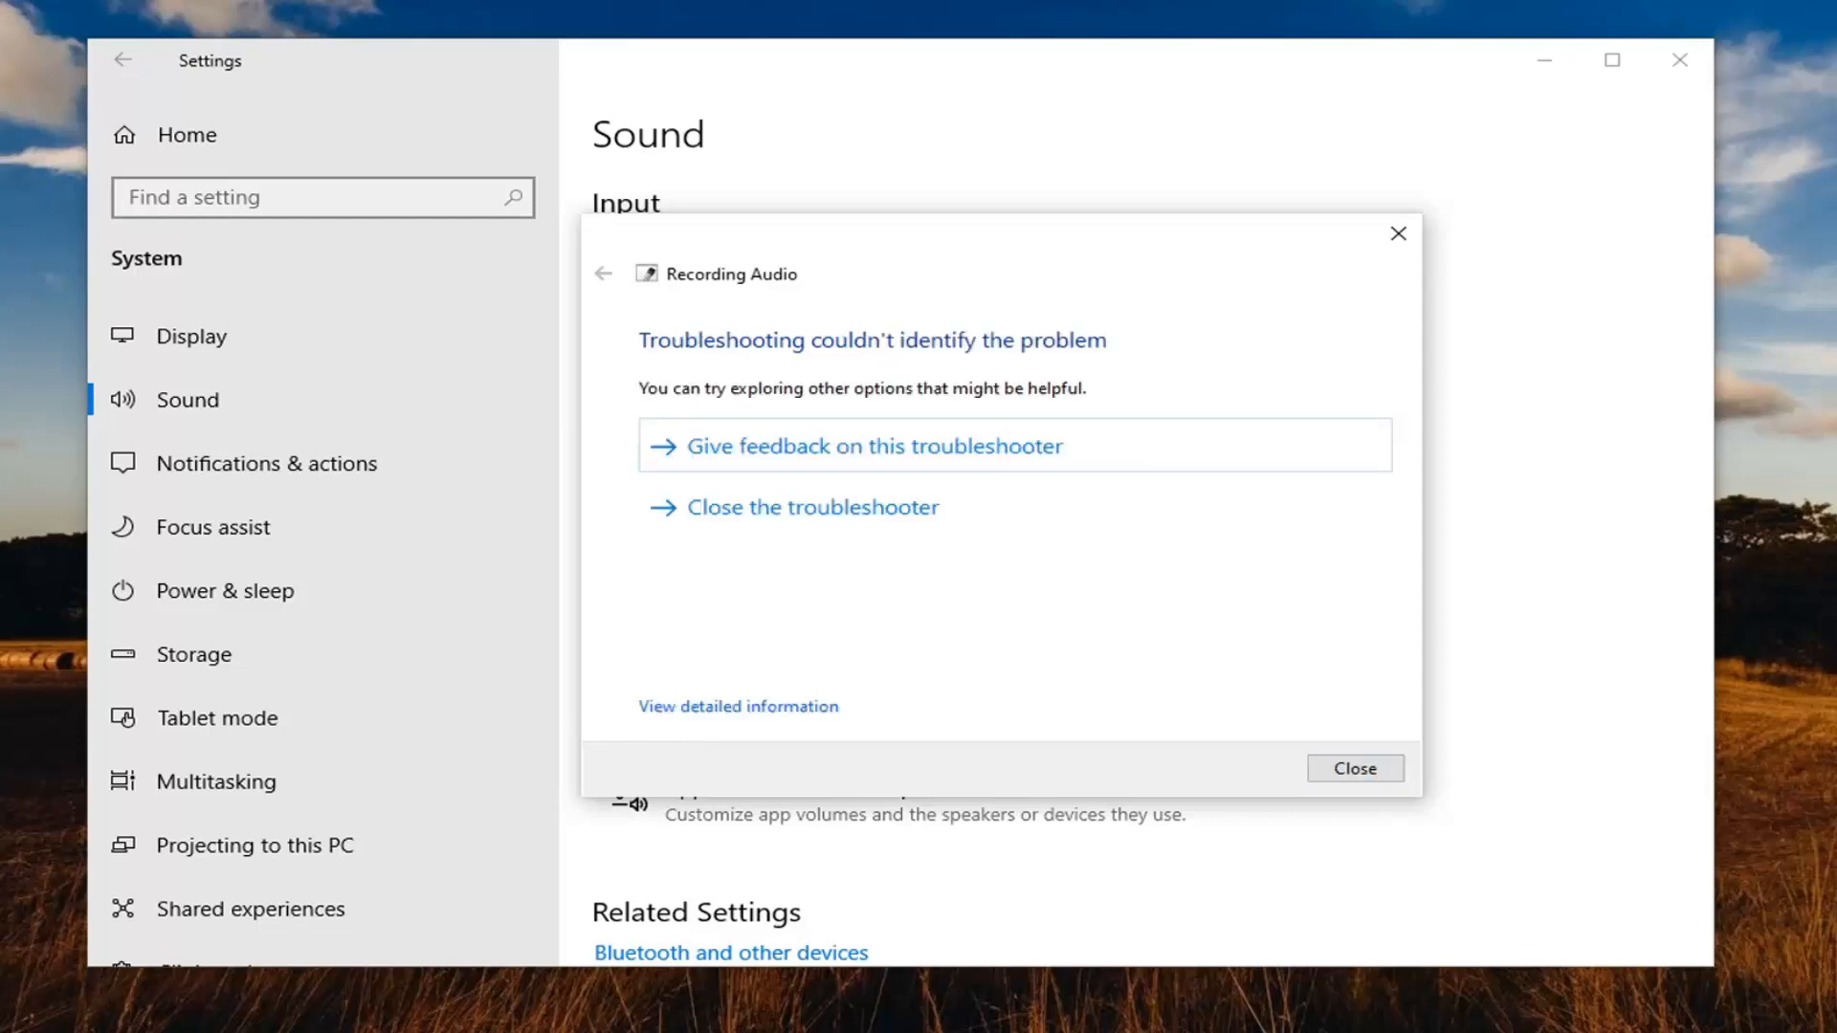
mouse_move(920, 250)
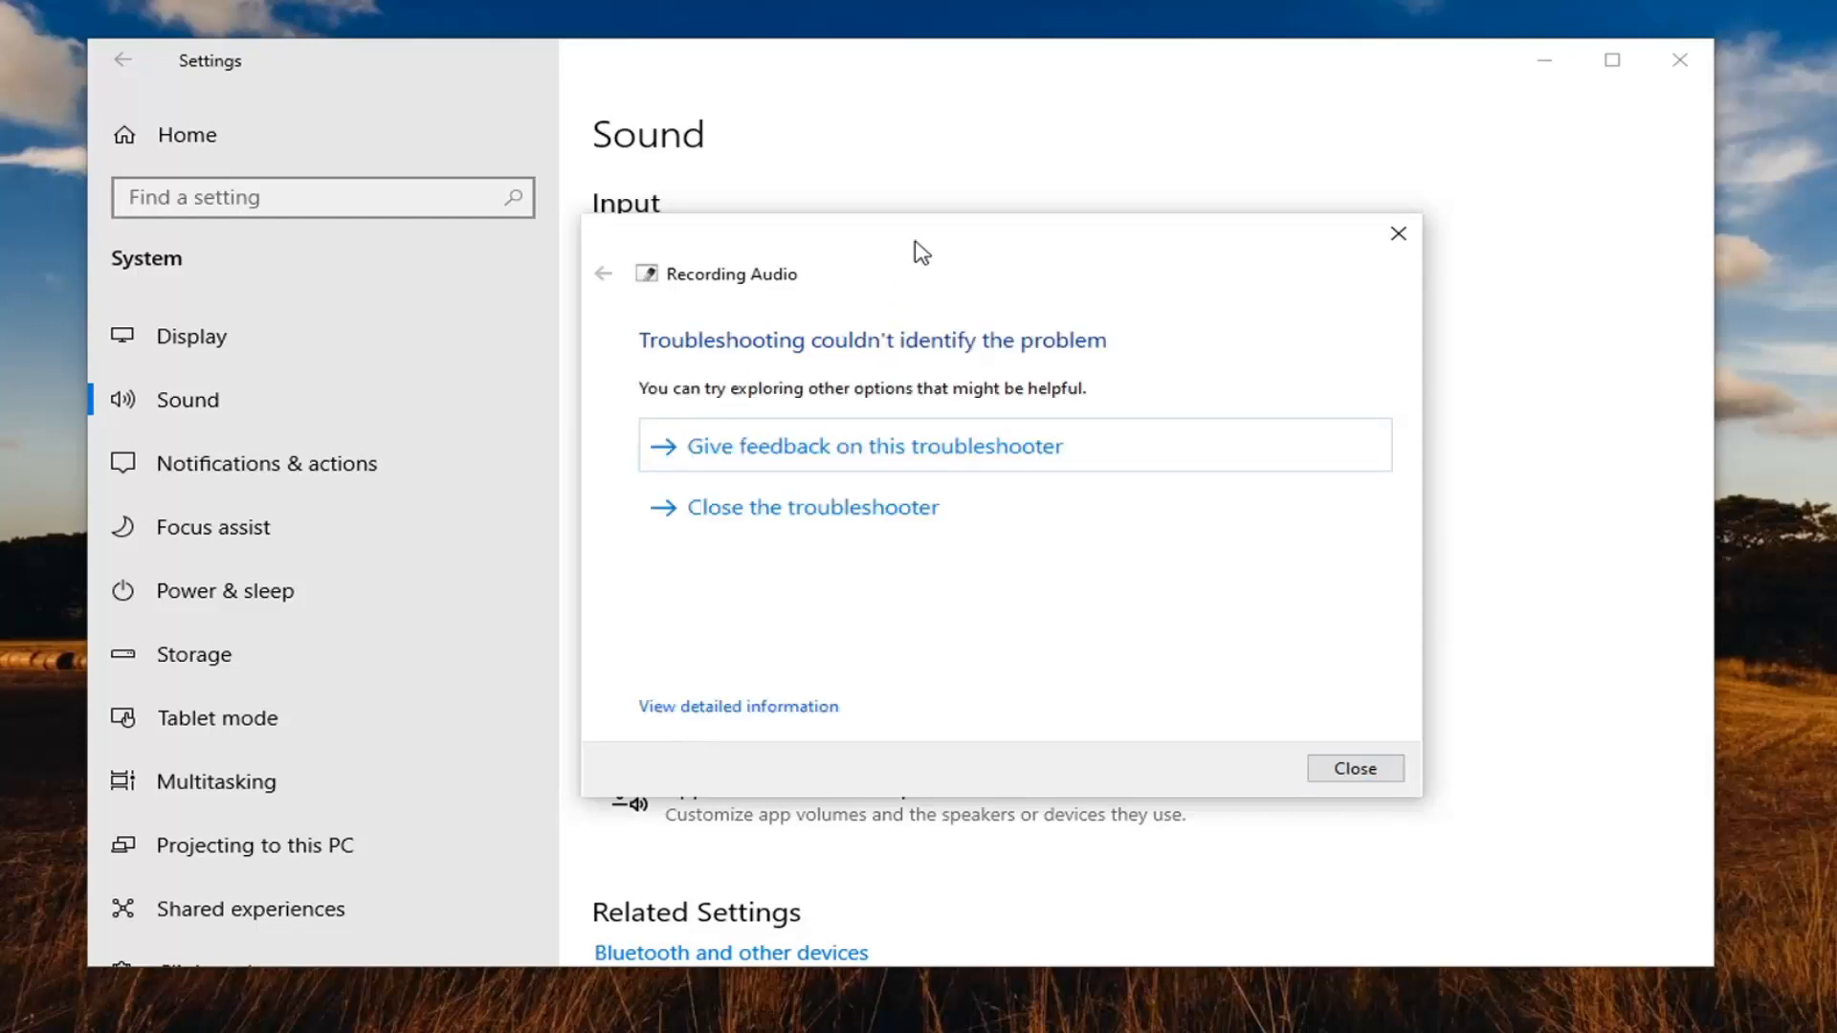
mouse_move(1288, 727)
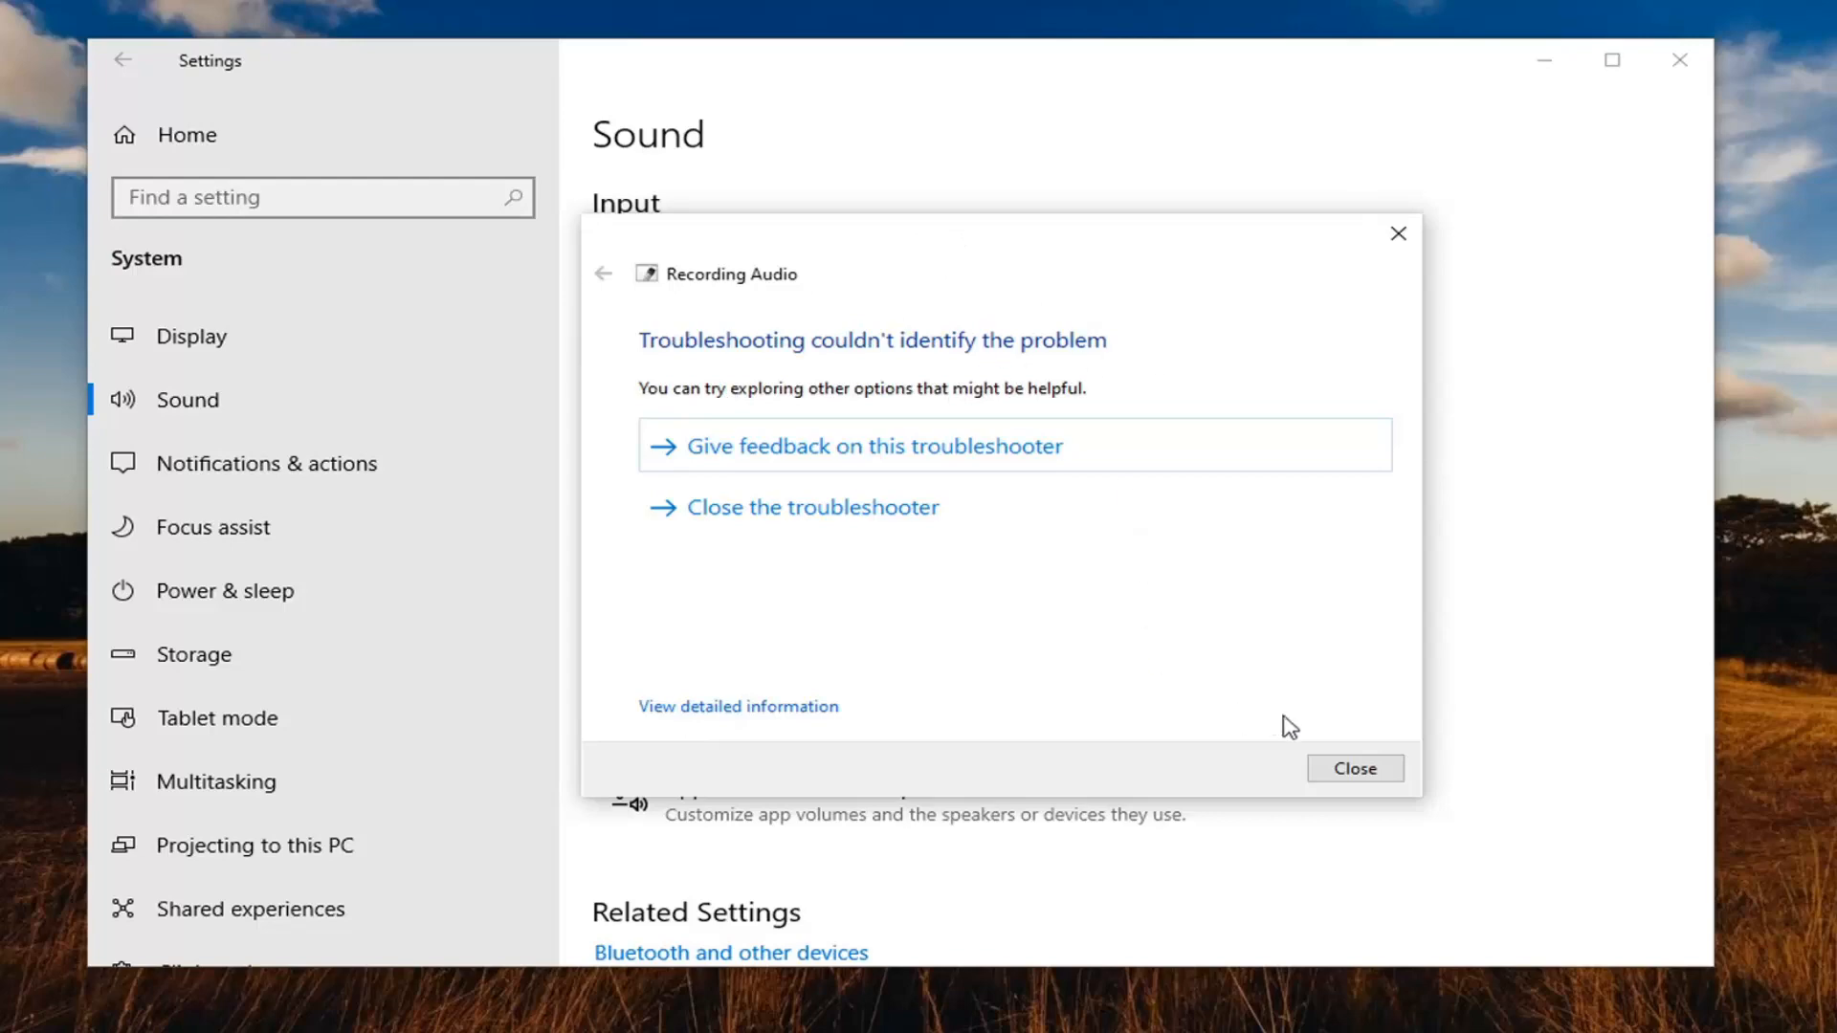
Step: Dismiss the Recording Audio troubleshooter's 'couldn't identify the problem' result
click(1353, 769)
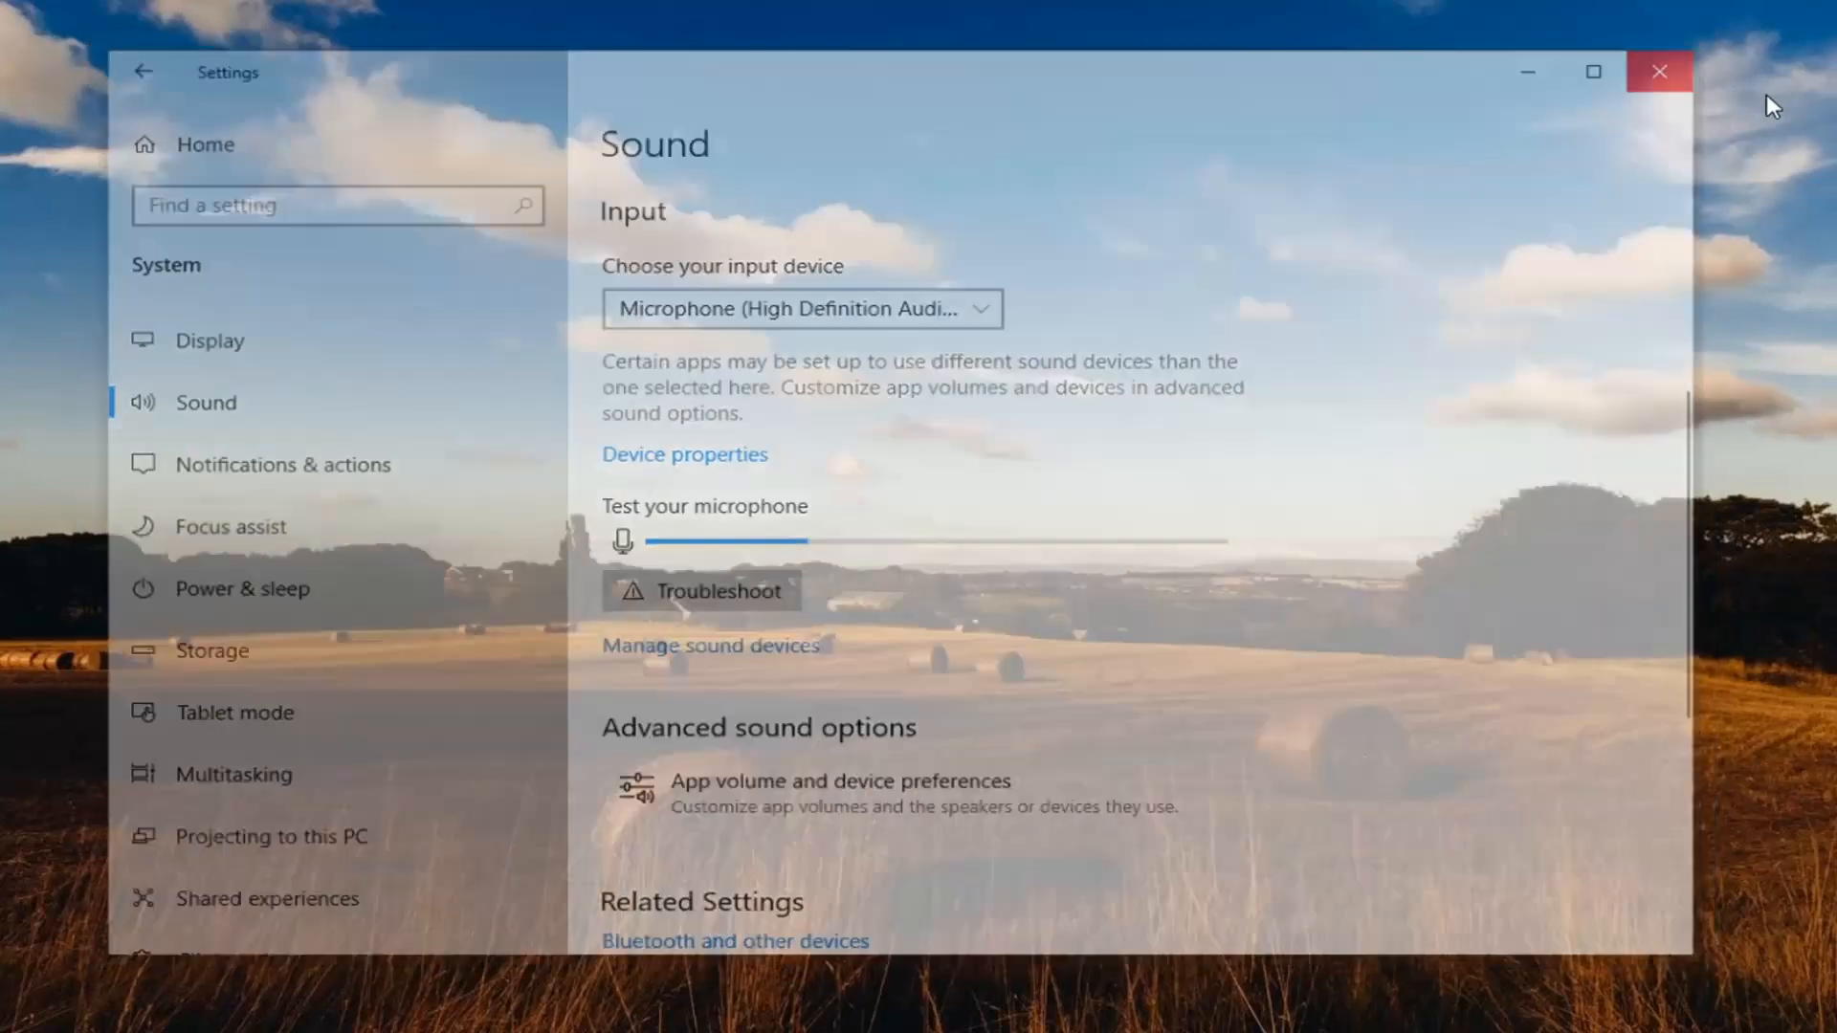
Step: Close the Settings window, returning to the desktop
click(1657, 70)
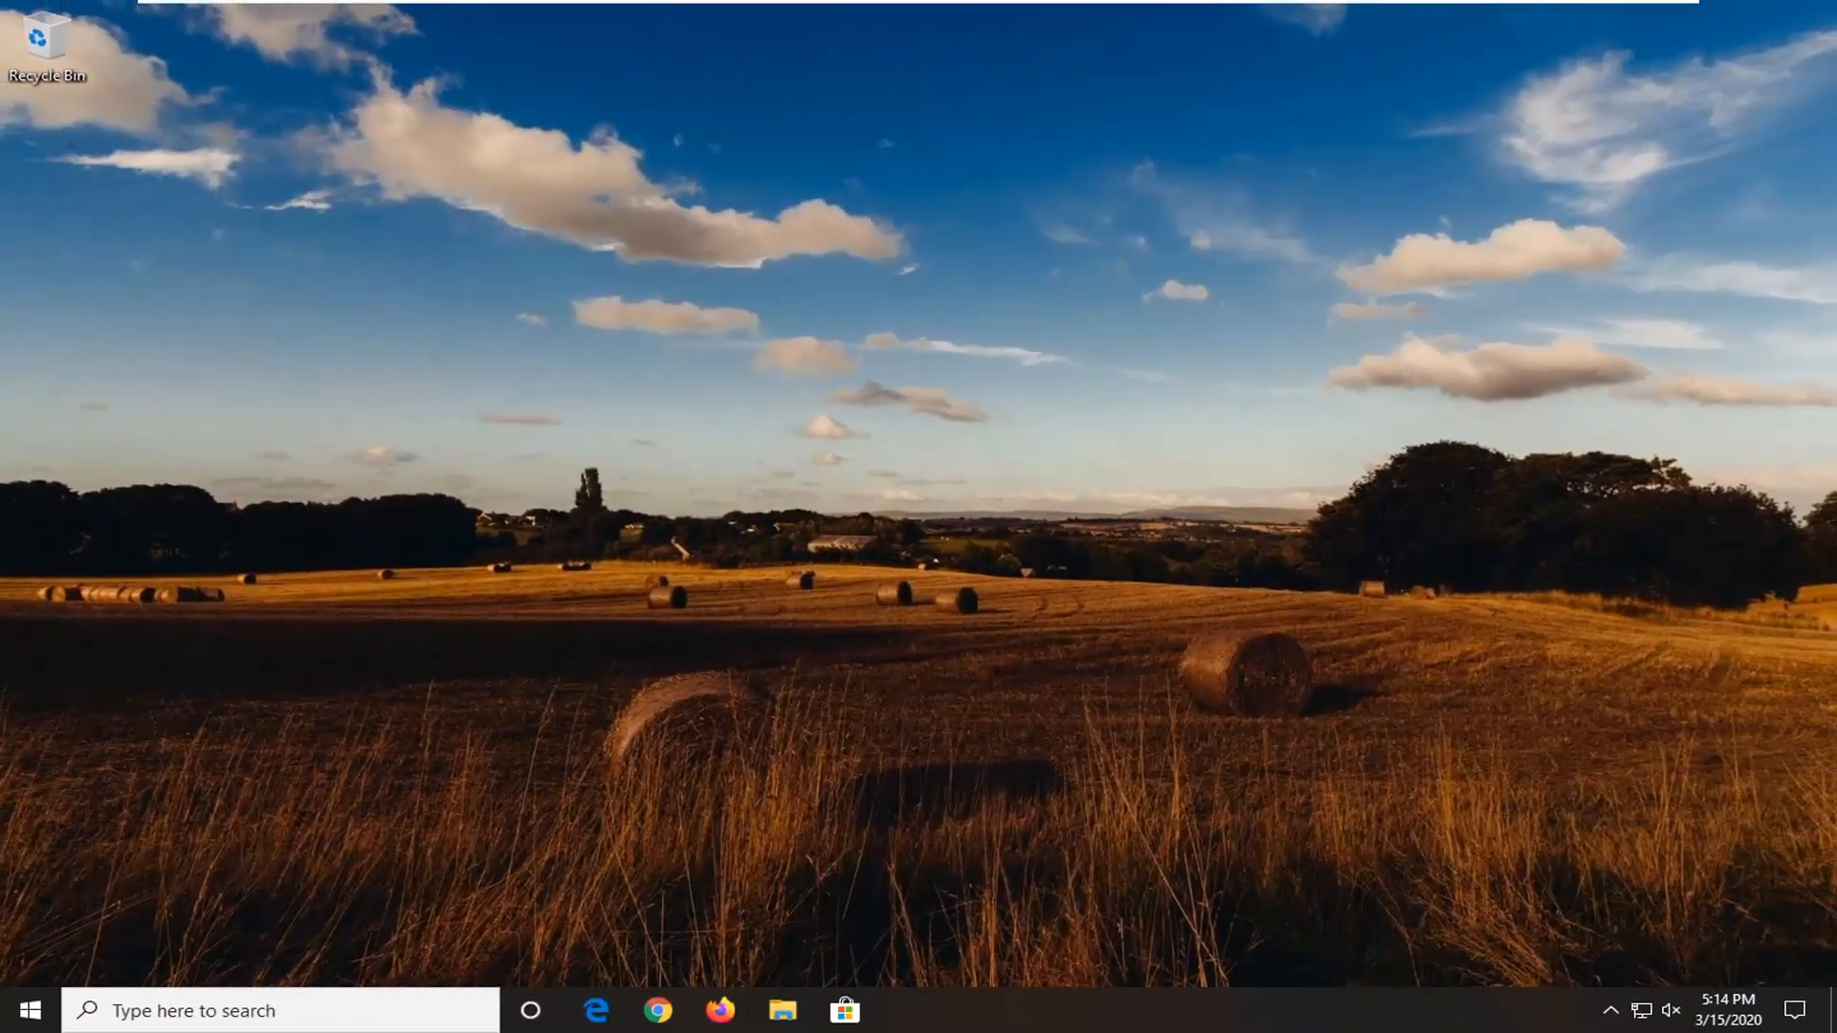